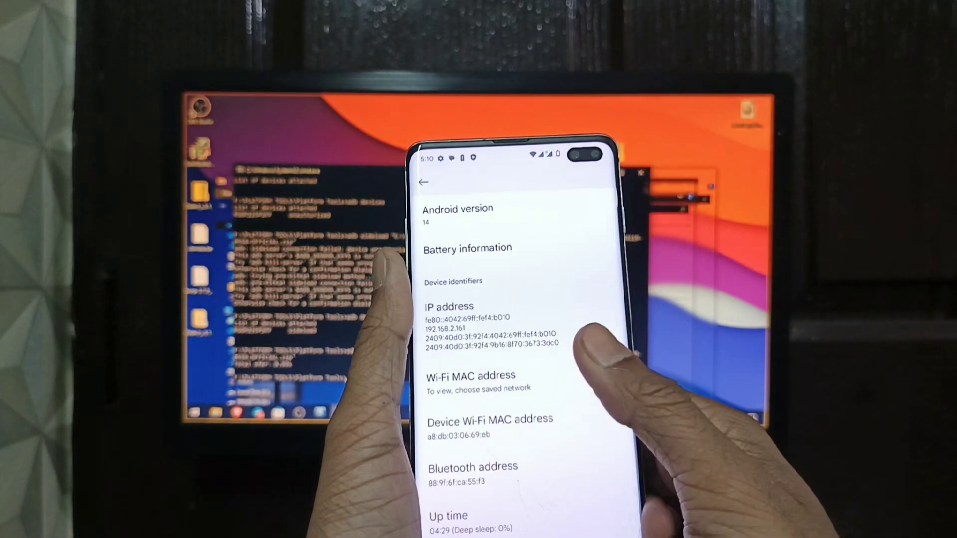
# Step: Scroll the System settings page down to the backup, reset and updater entries
pyautogui.scroll(3)
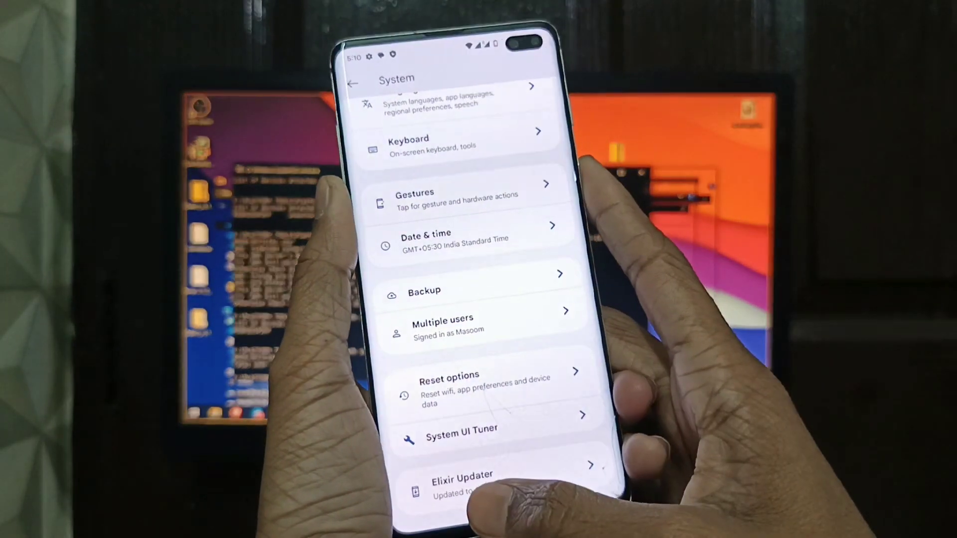
pyautogui.click(462, 482)
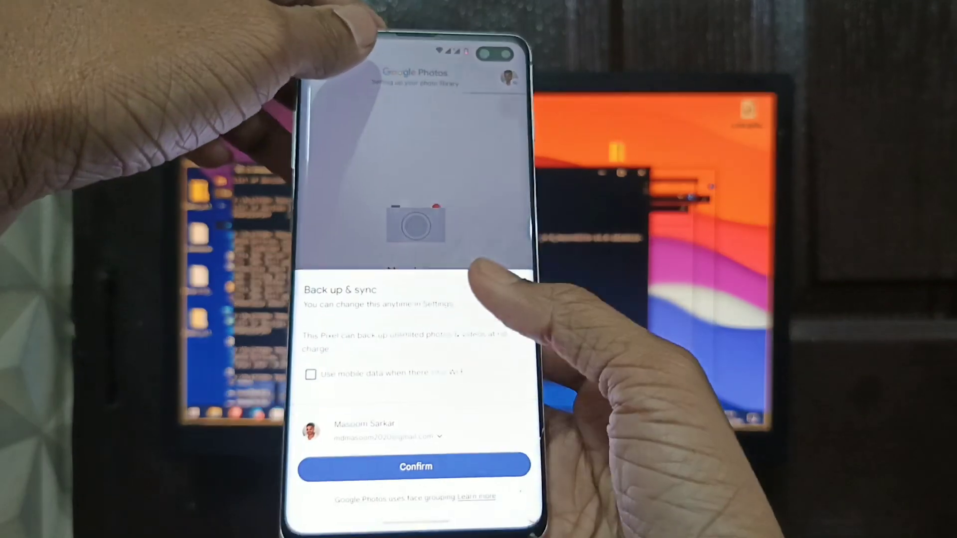
# Step: View the Google Photos Back up & sync unlimited backup prompt, then exit the app
pyautogui.click(311, 374)
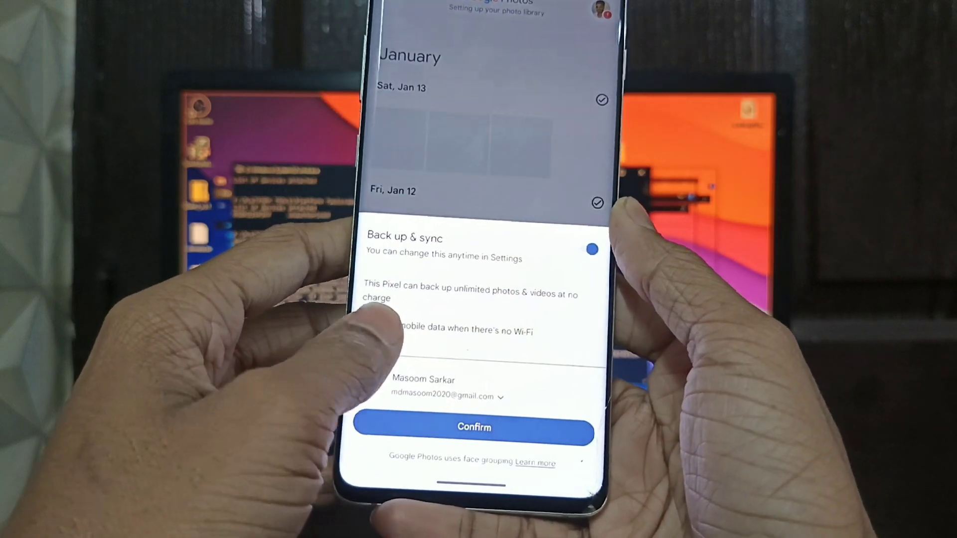
pyautogui.click(475, 428)
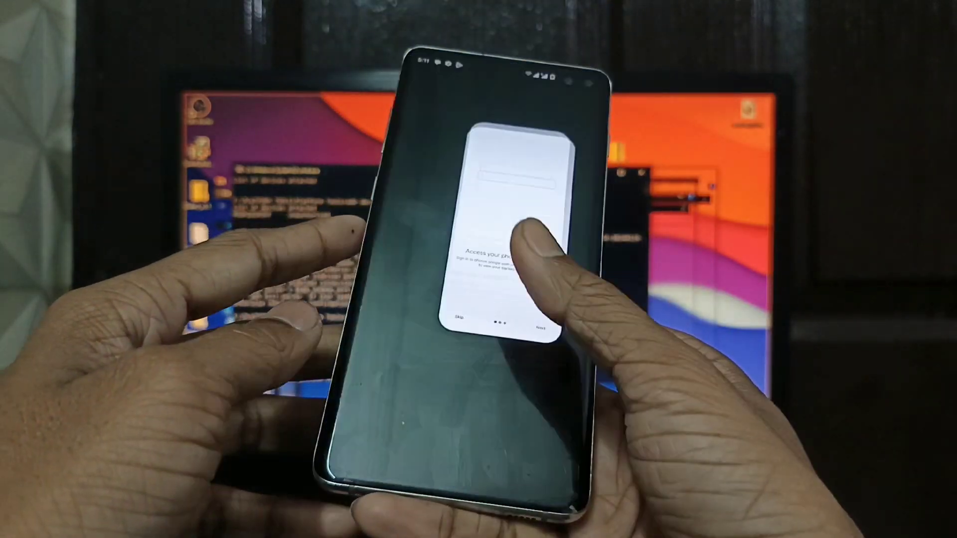